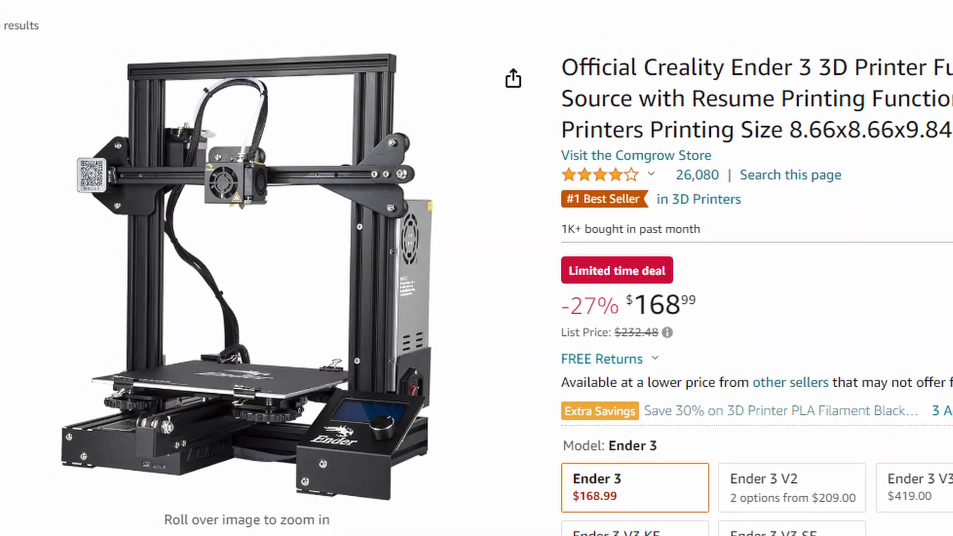
# Scroll down the Tinkercad homepage and play its intro video in the overlay.
pyautogui.scroll(-3)
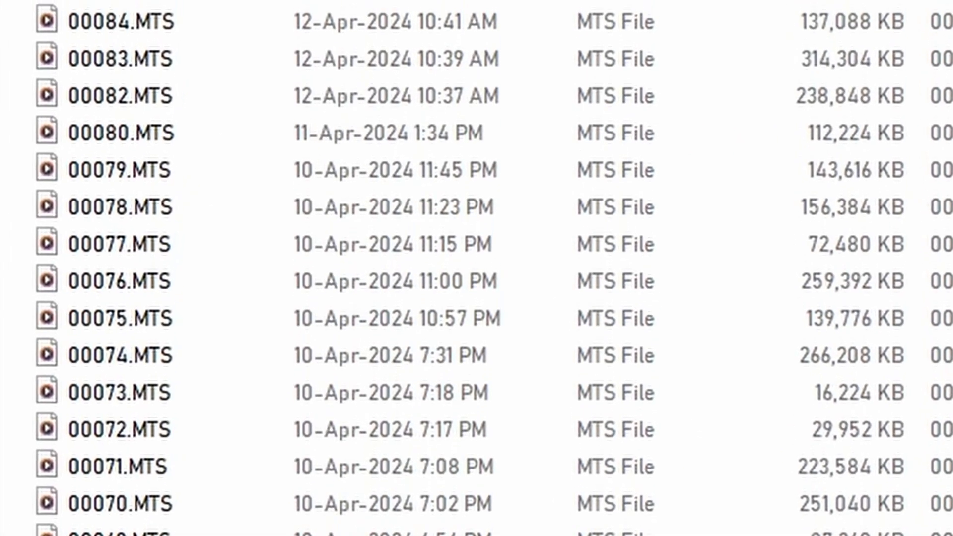
pyautogui.scroll(-3)
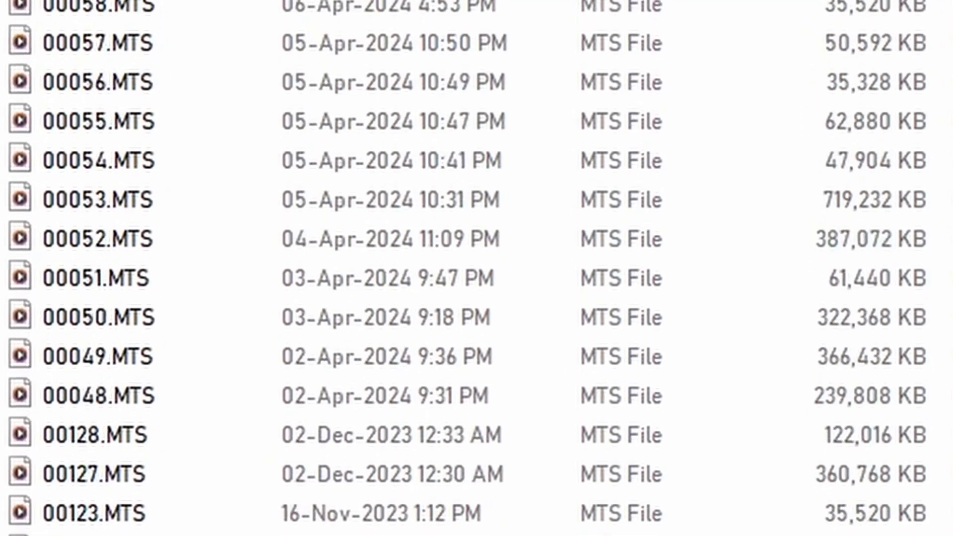
pyautogui.scroll(-3)
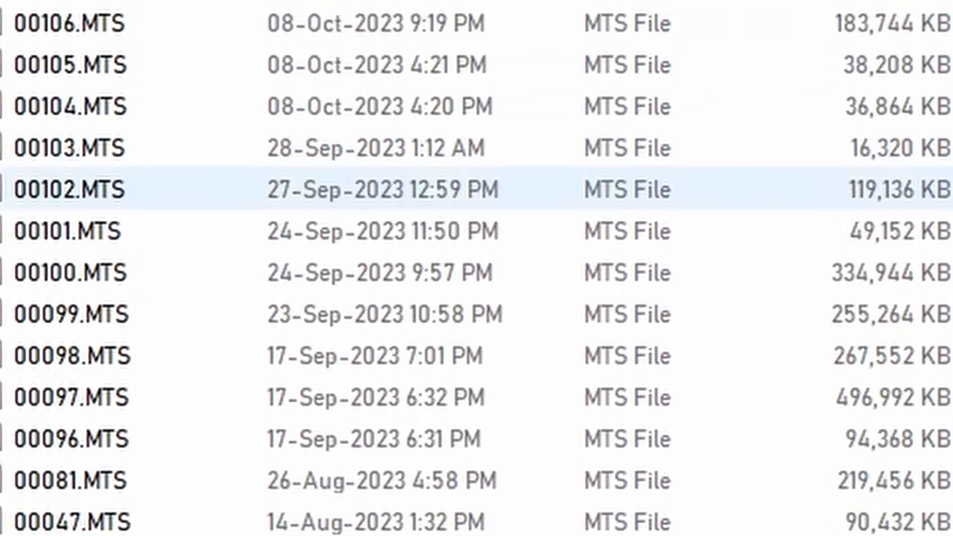
pyautogui.scroll(3)
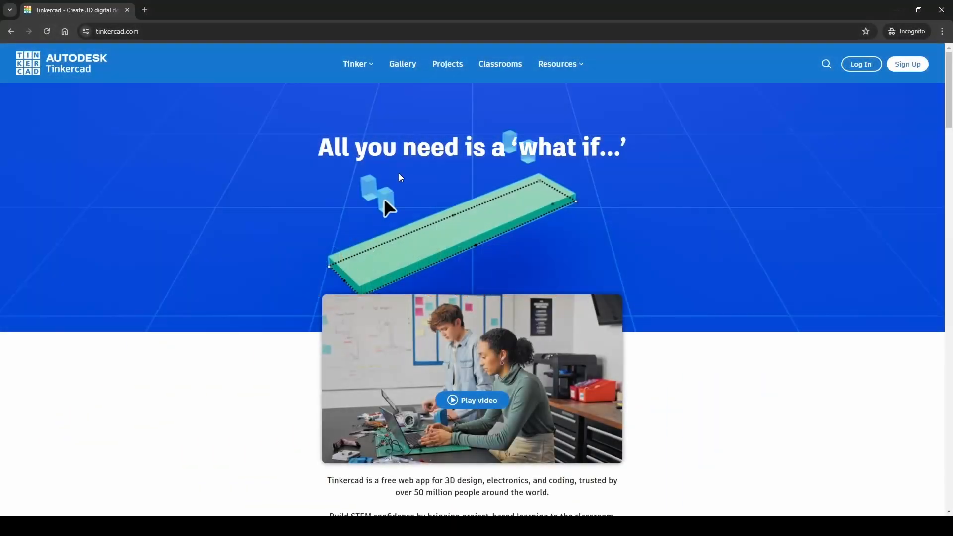
pyautogui.scroll(-3)
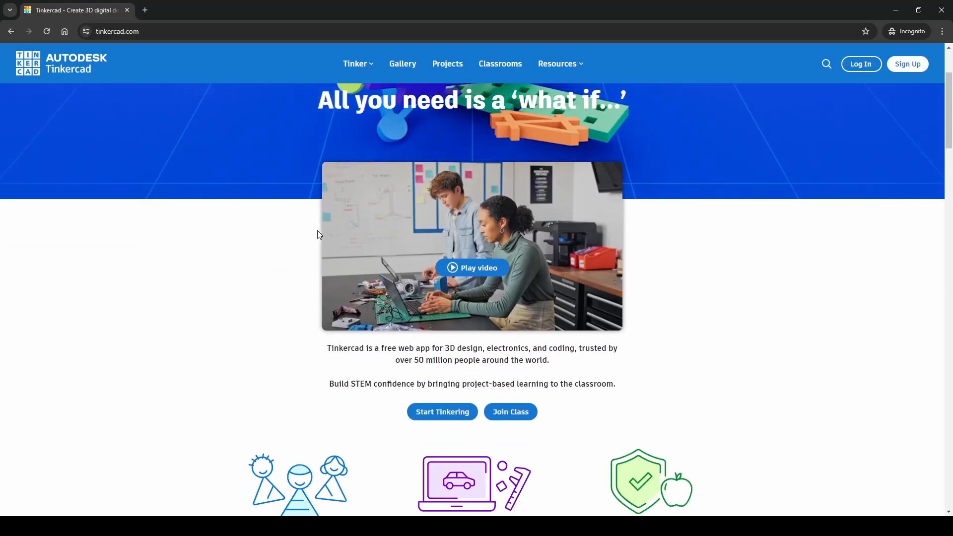
pyautogui.scroll(-3)
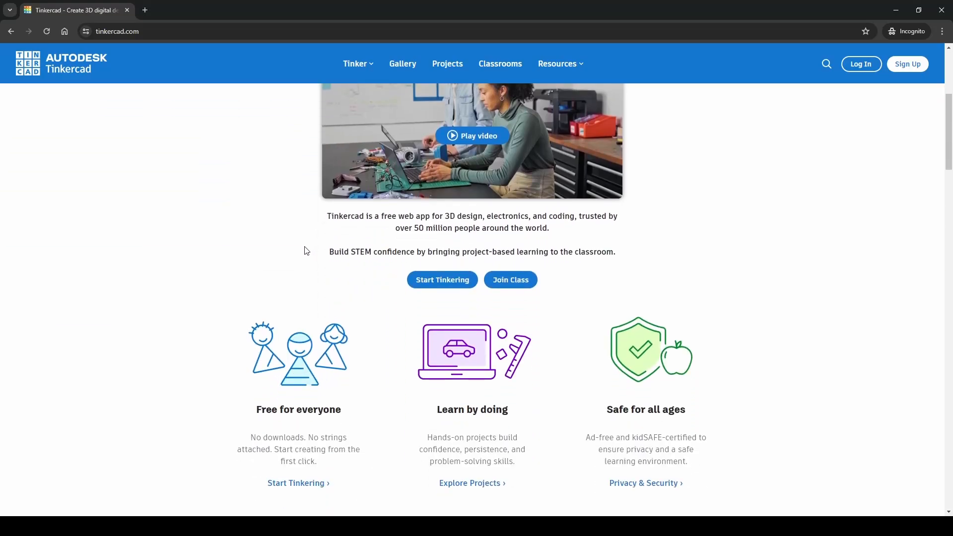
pyautogui.moveTo(538, 232)
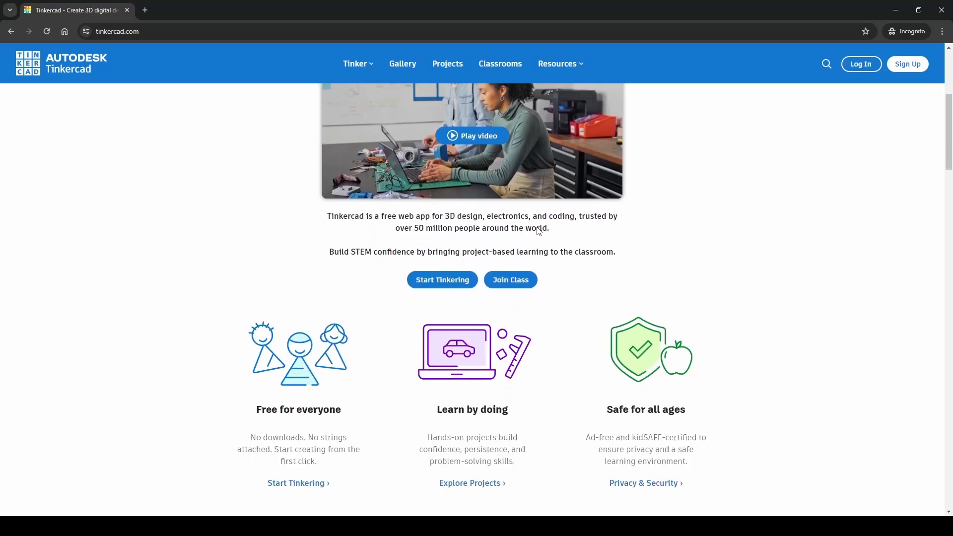
pyautogui.click(473, 136)
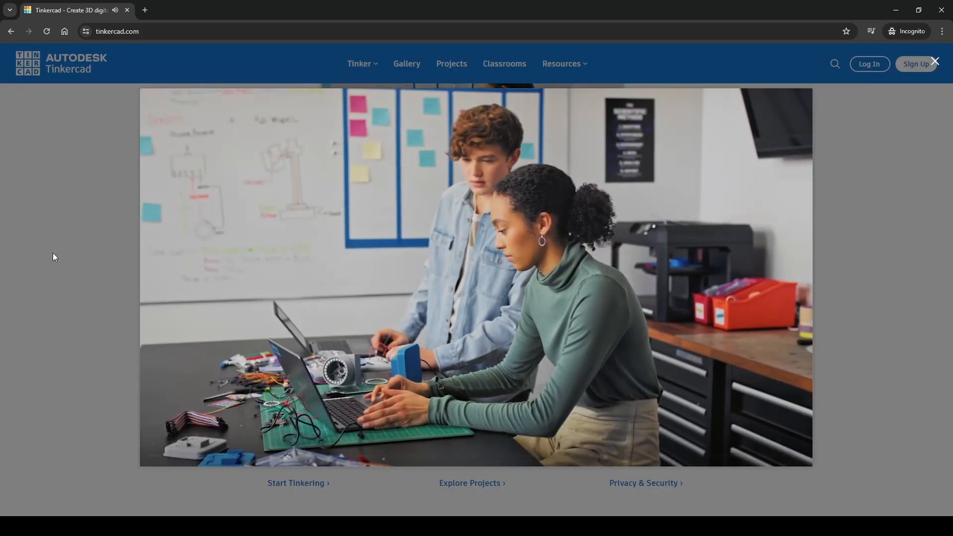
pyautogui.scroll(-3)
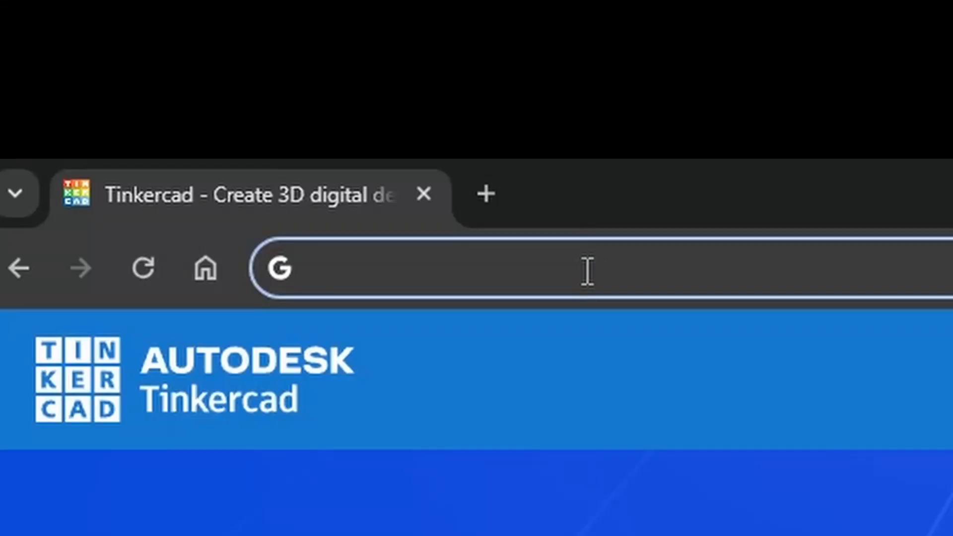
# Navigate via the address bar to the Autodesk Fusion product page and view its team capabilities.
pyautogui.write('por')
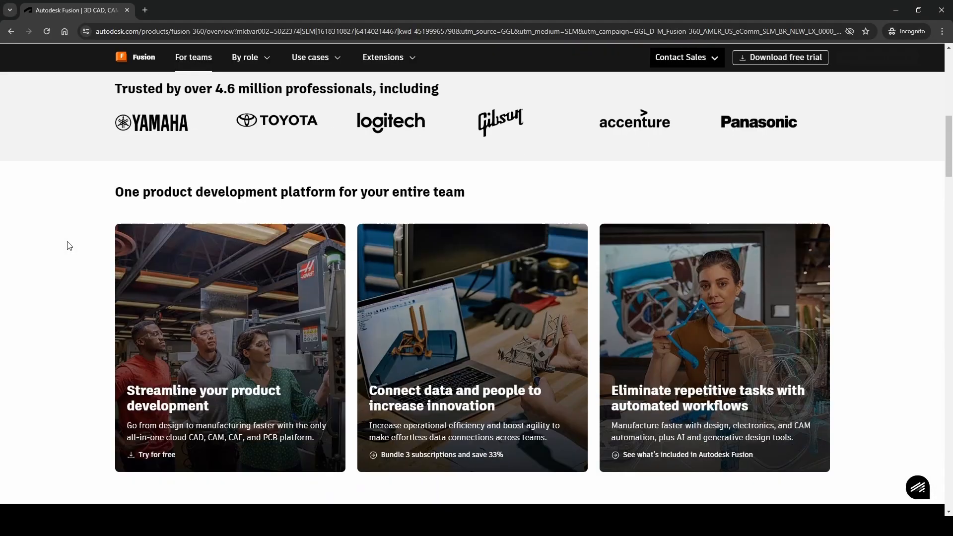
pyautogui.scroll(-3)
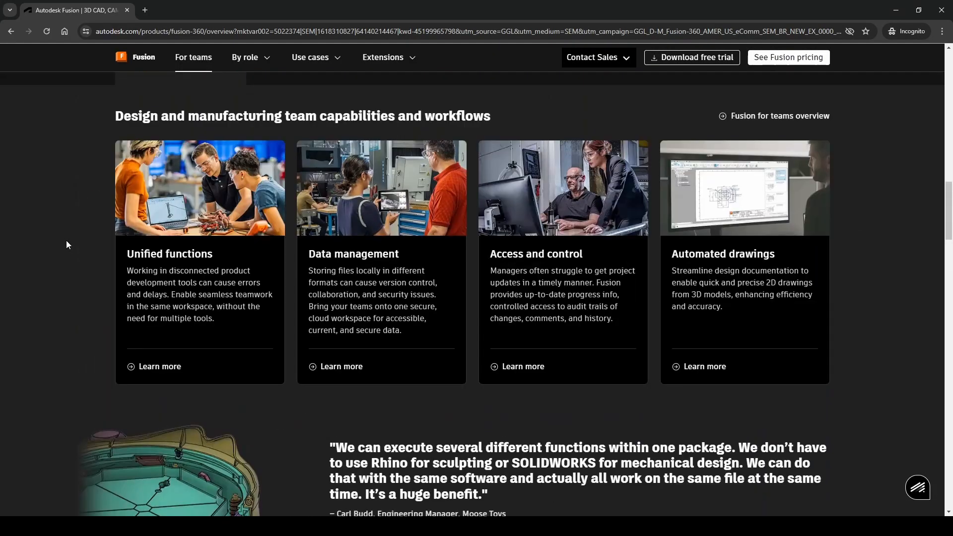